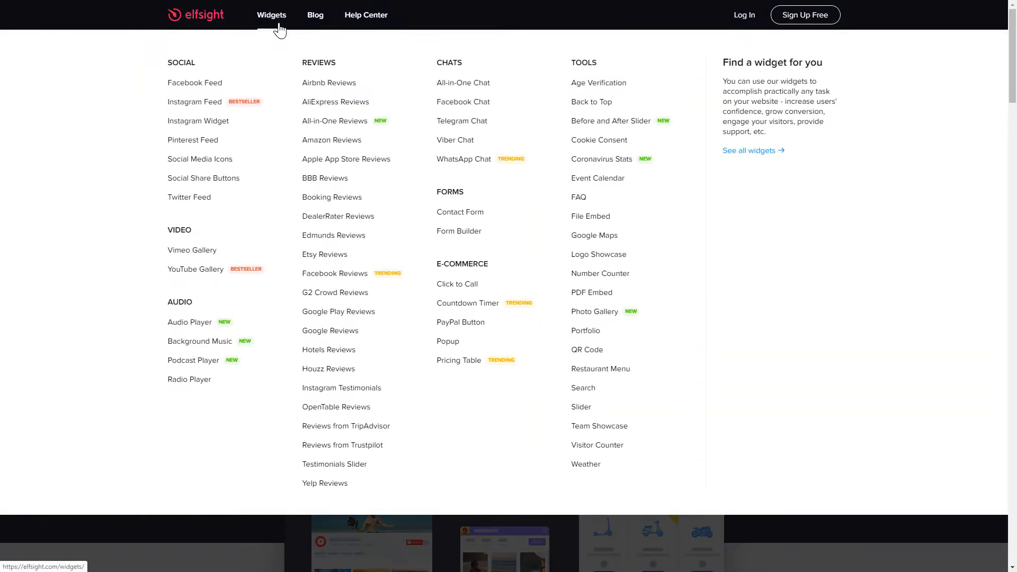
mouse_move(592, 254)
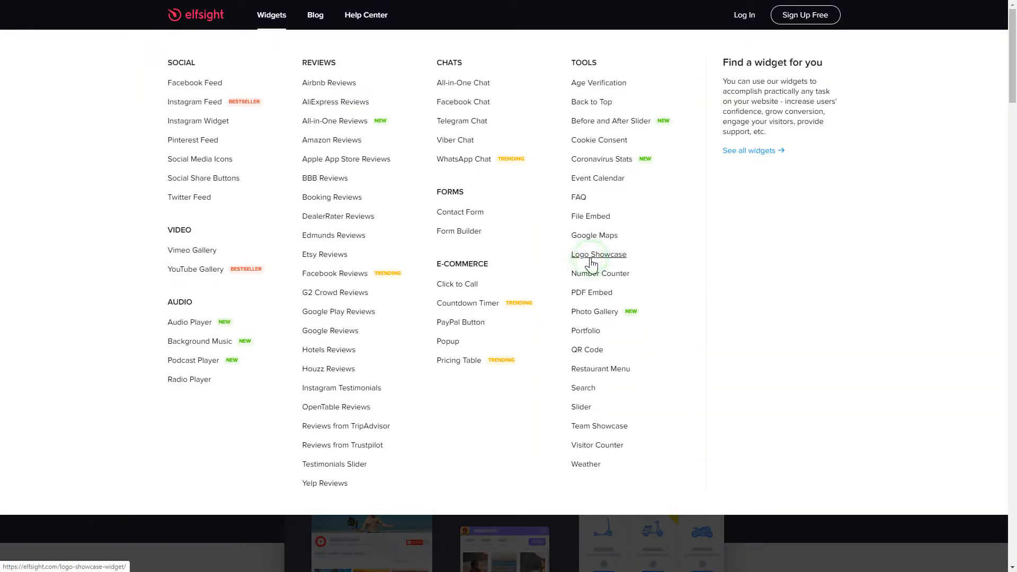
Choose Logo Showcase from the Elfsight widgets catalogue.
click(598, 253)
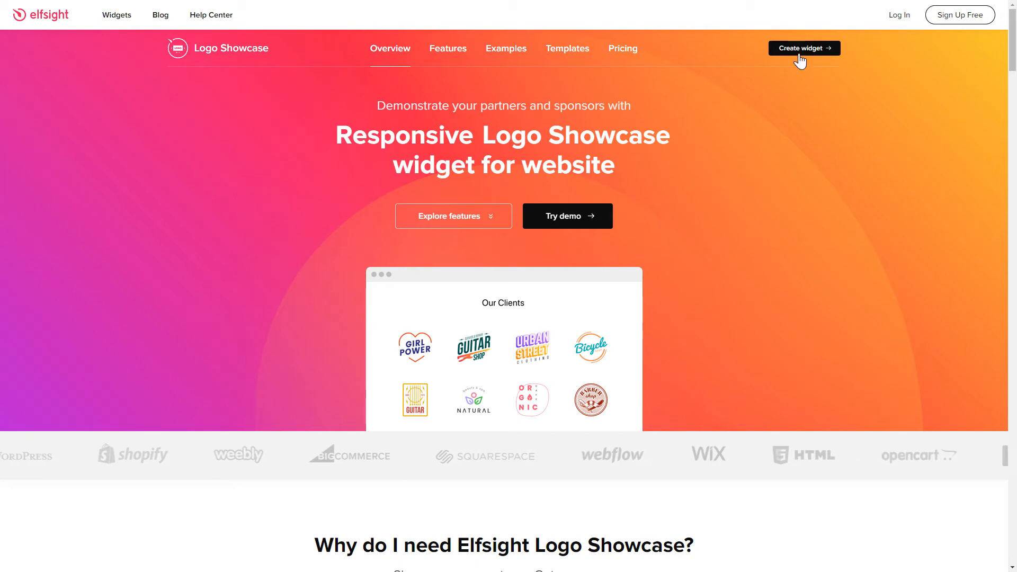
Start a Logo Showcase widget, preview Infinite Carousel, then select the Our Clients template.
click(804, 48)
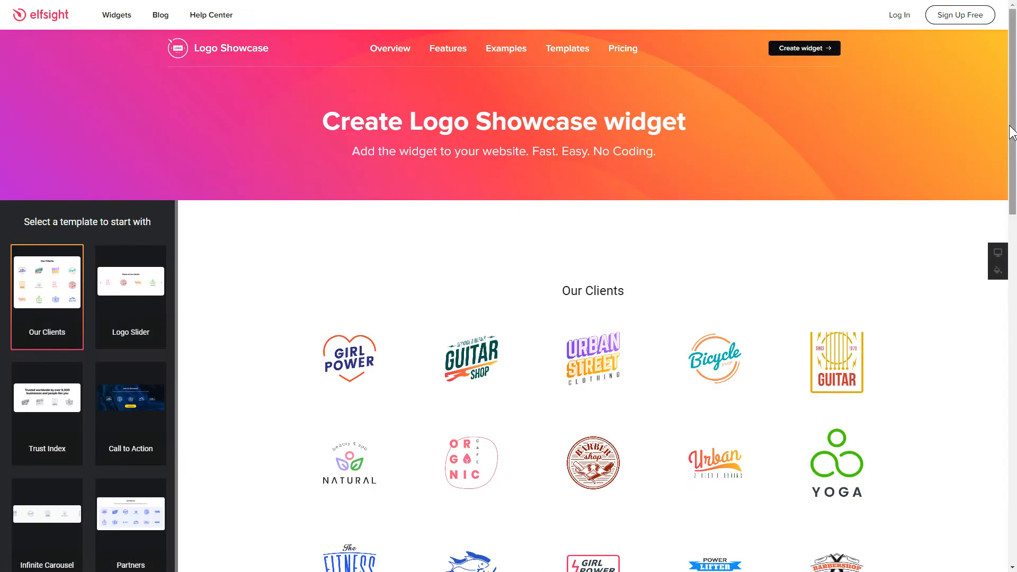
scroll(down, 3)
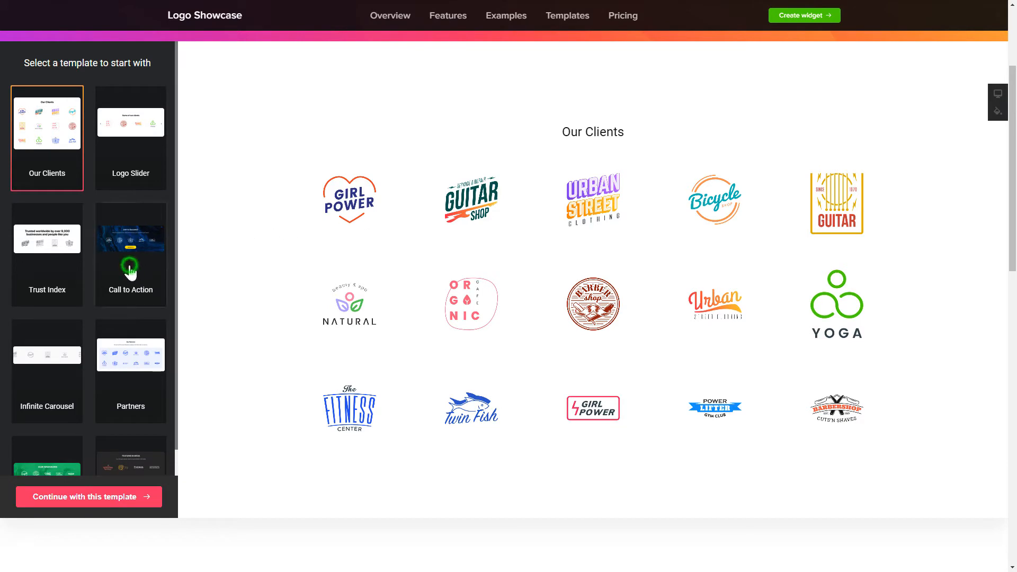
click(131, 254)
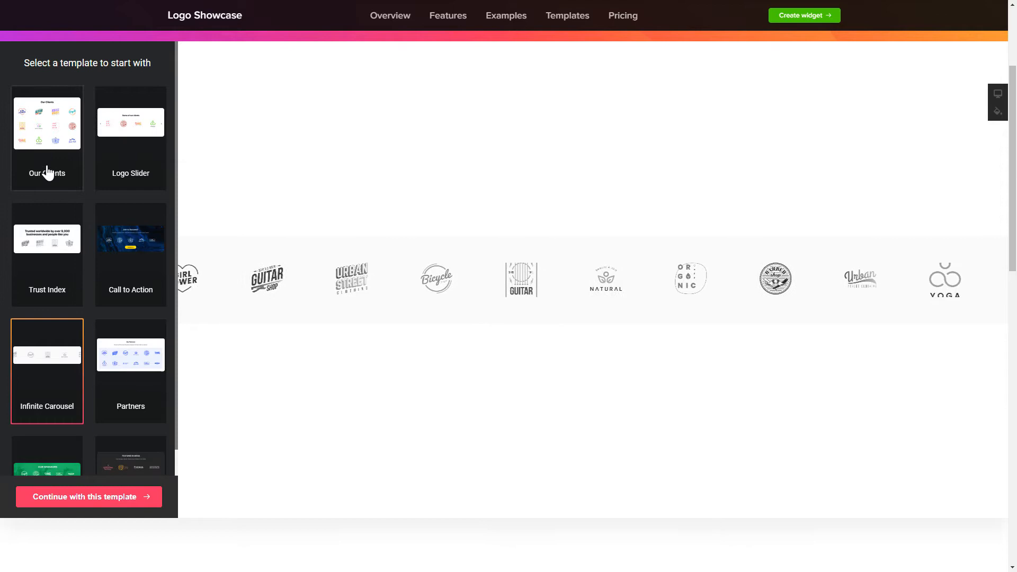
click(46, 123)
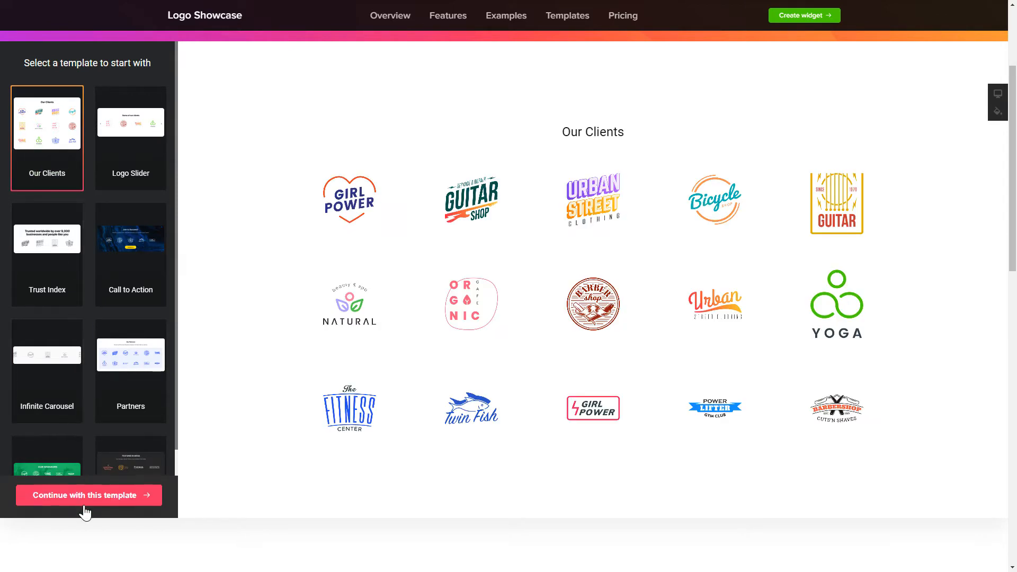
Continue with Our Clients, inspect logo1 and its File Manager without changes, then return.
click(88, 495)
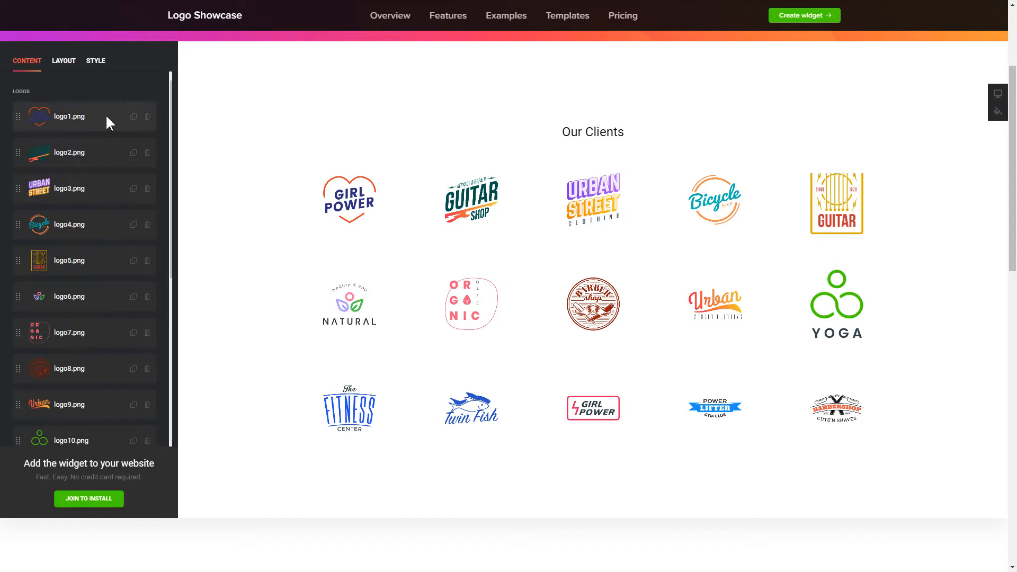
click(68, 116)
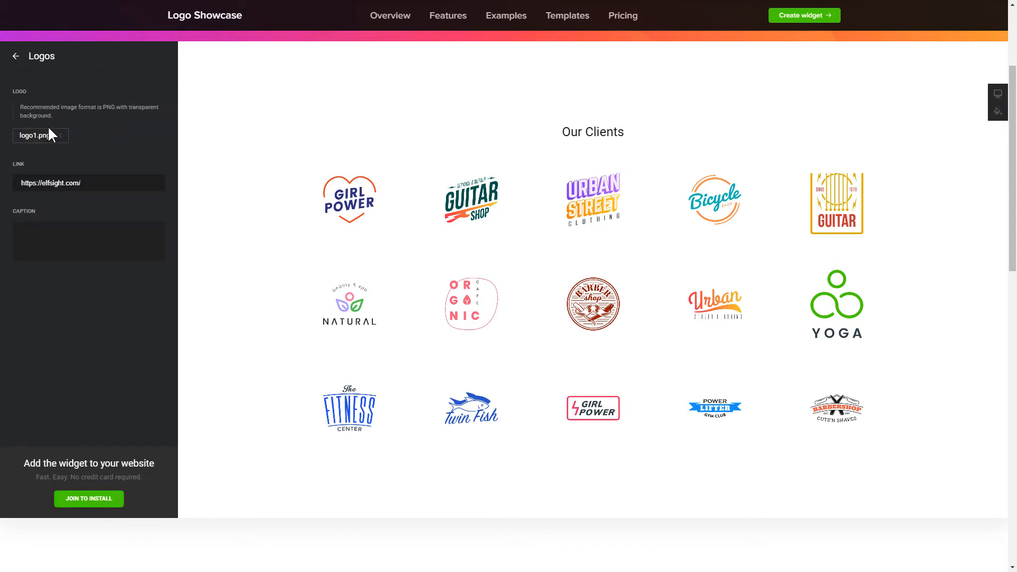
click(41, 136)
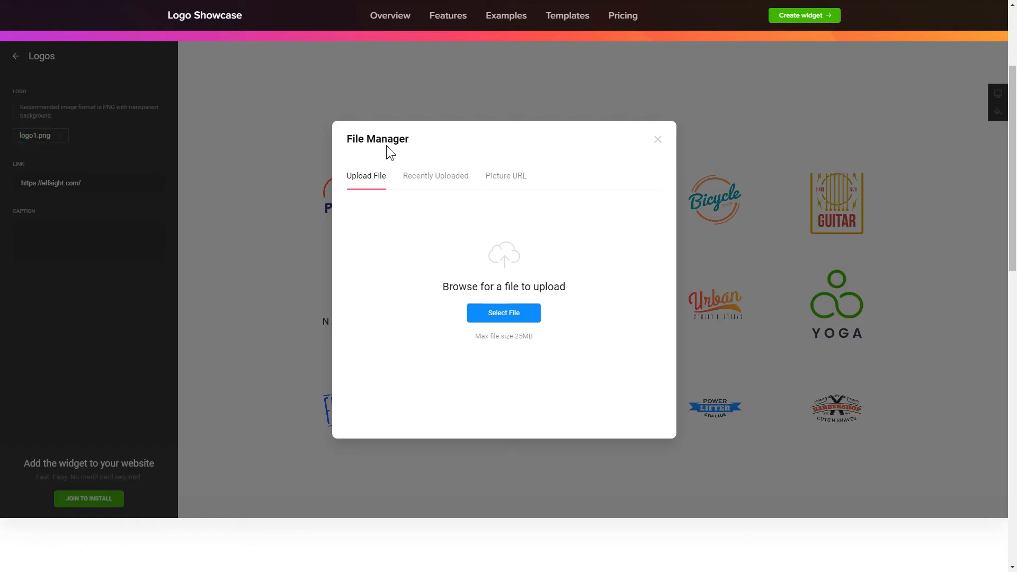
click(657, 138)
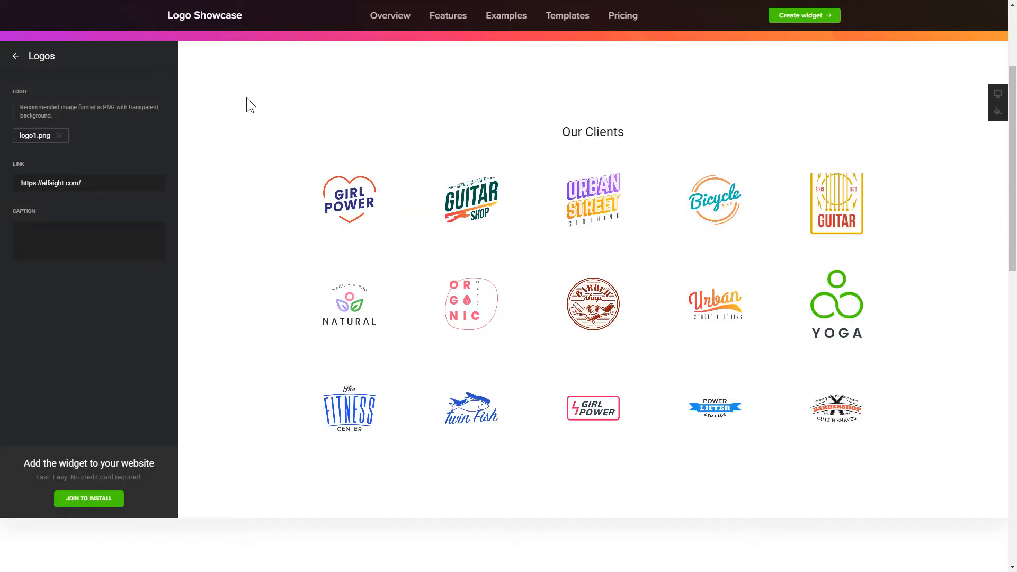
click(15, 56)
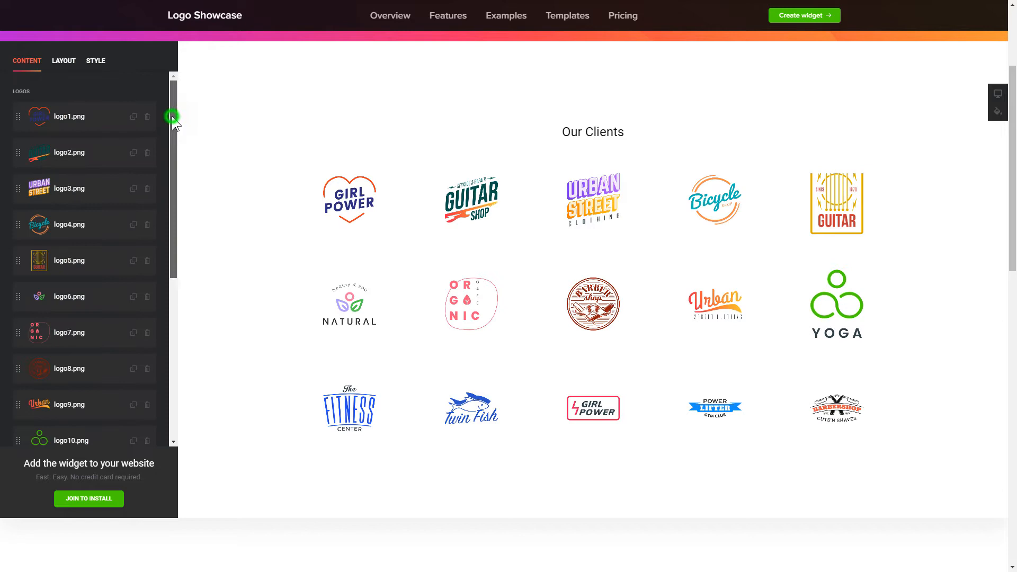
Review the Layout, Style and Content tabs, leaving settings unchanged.
scroll(down, 3)
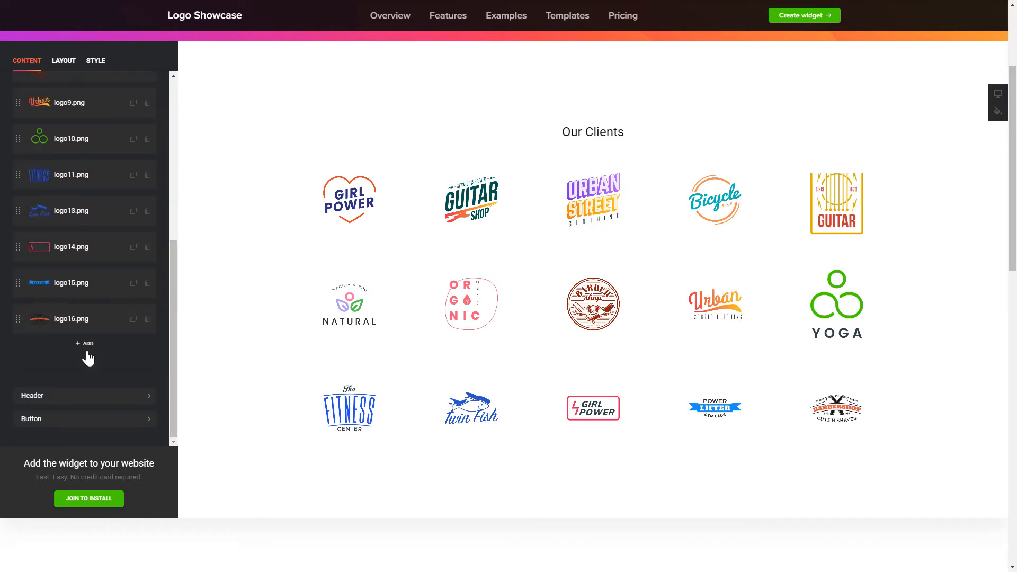
click(63, 61)
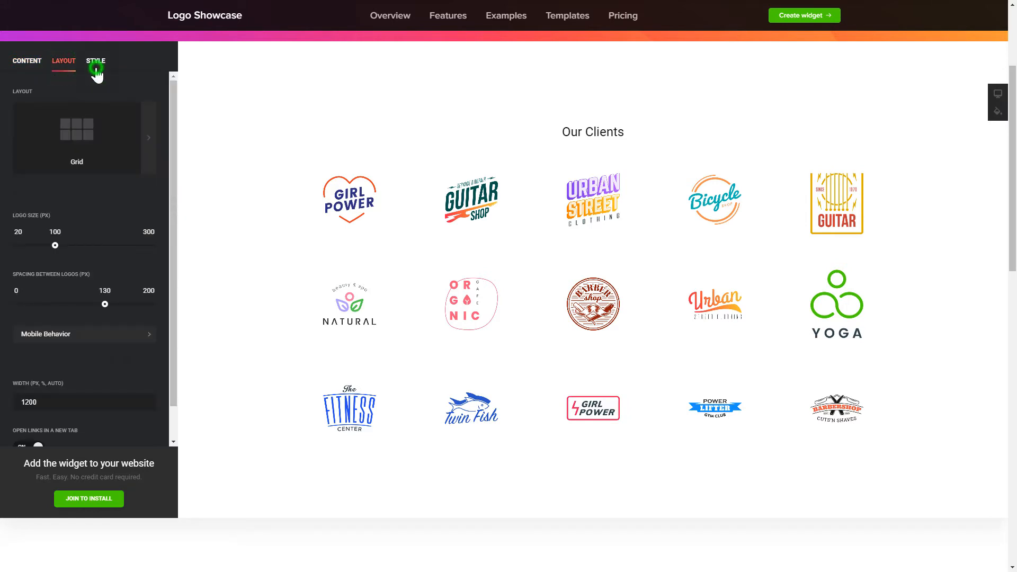
click(95, 60)
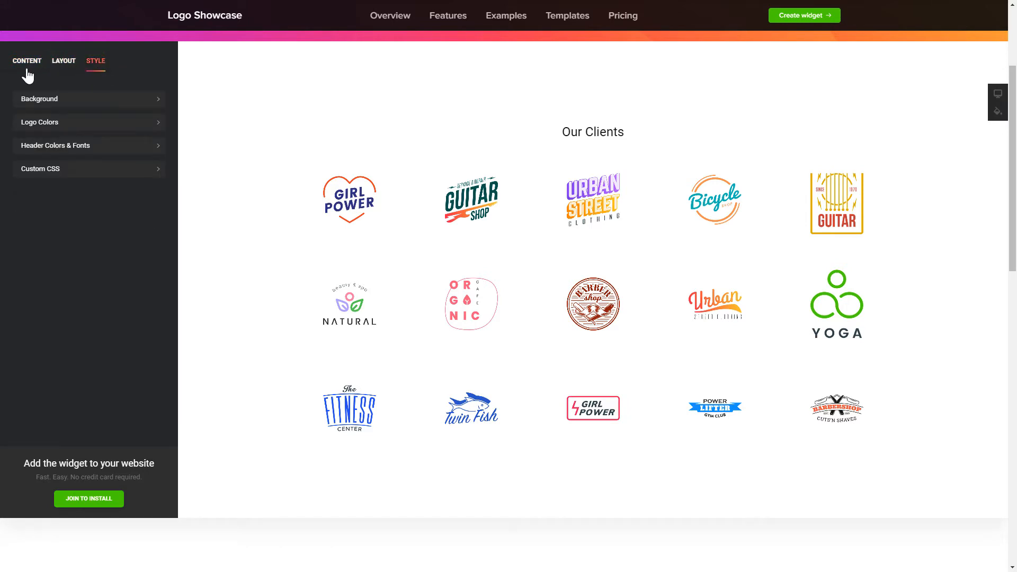
click(27, 61)
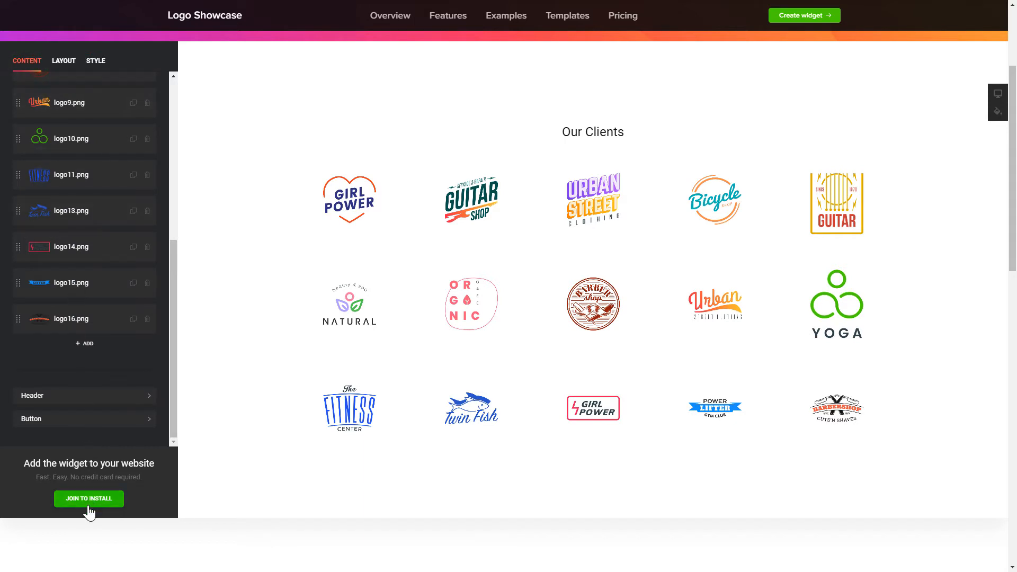
click(89, 498)
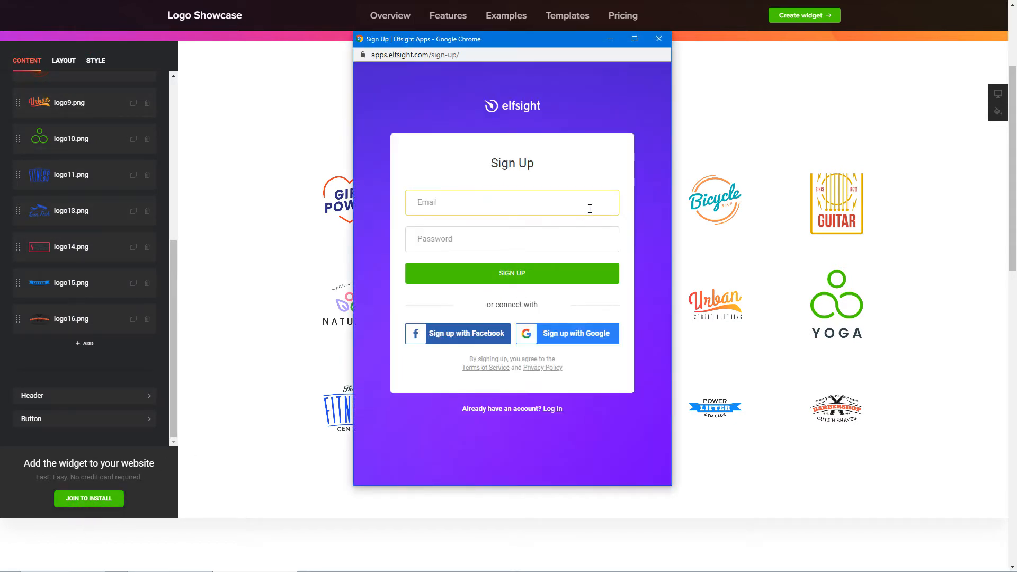
text(example@elfsight.com)
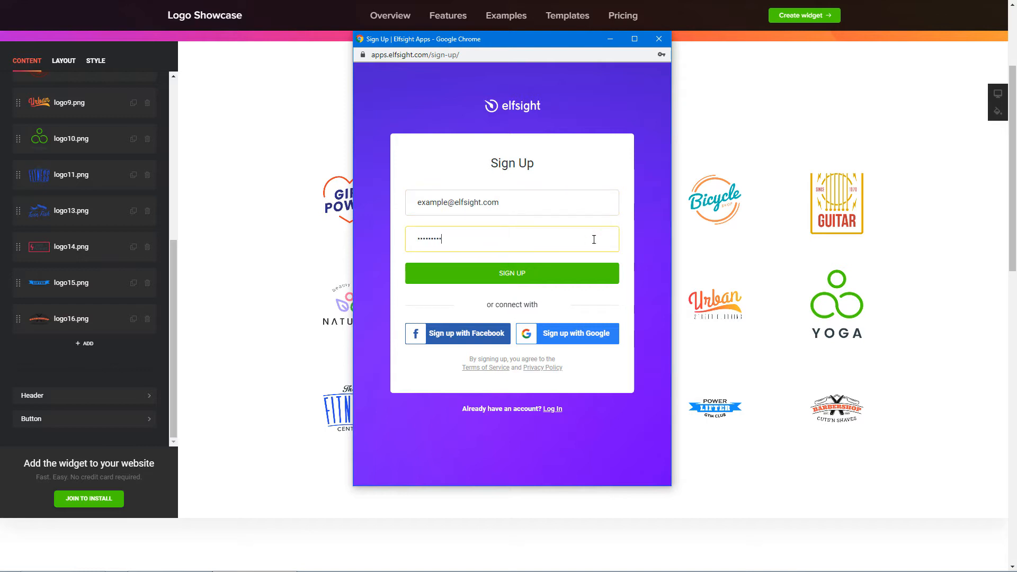
click(512, 272)
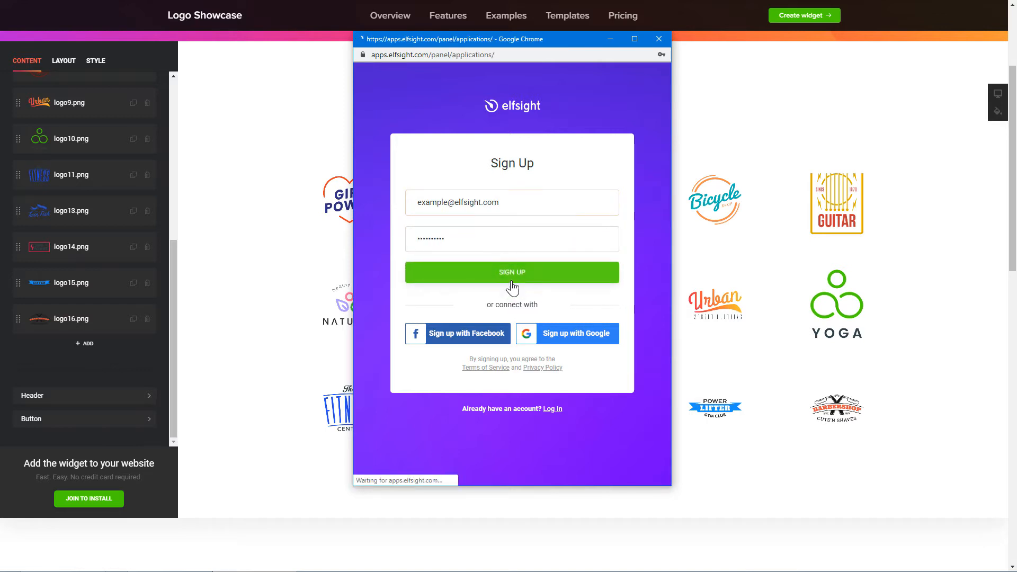
click(512, 272)
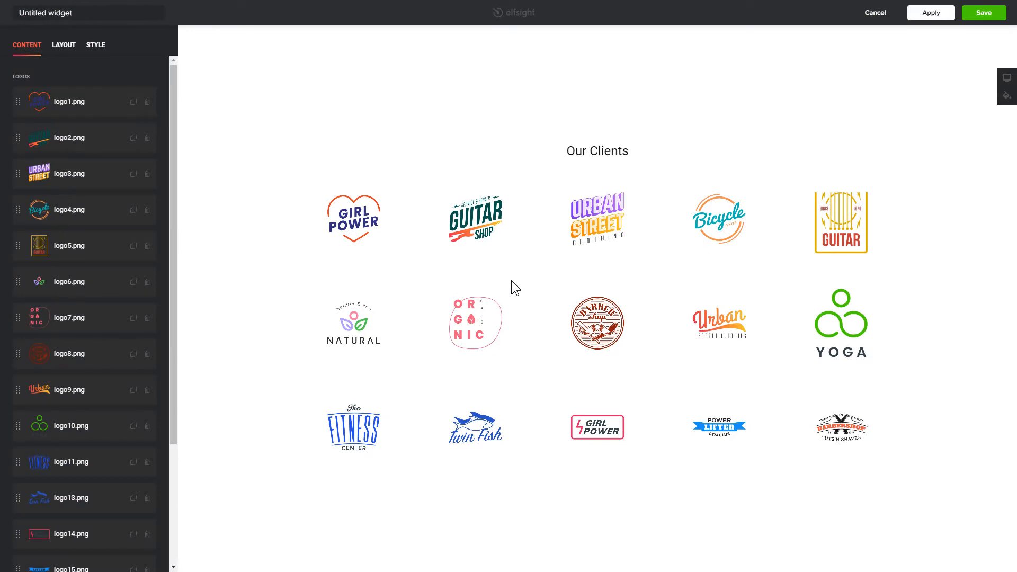
Save the widget, select the free Lite plan, and copy its embed code.
click(983, 13)
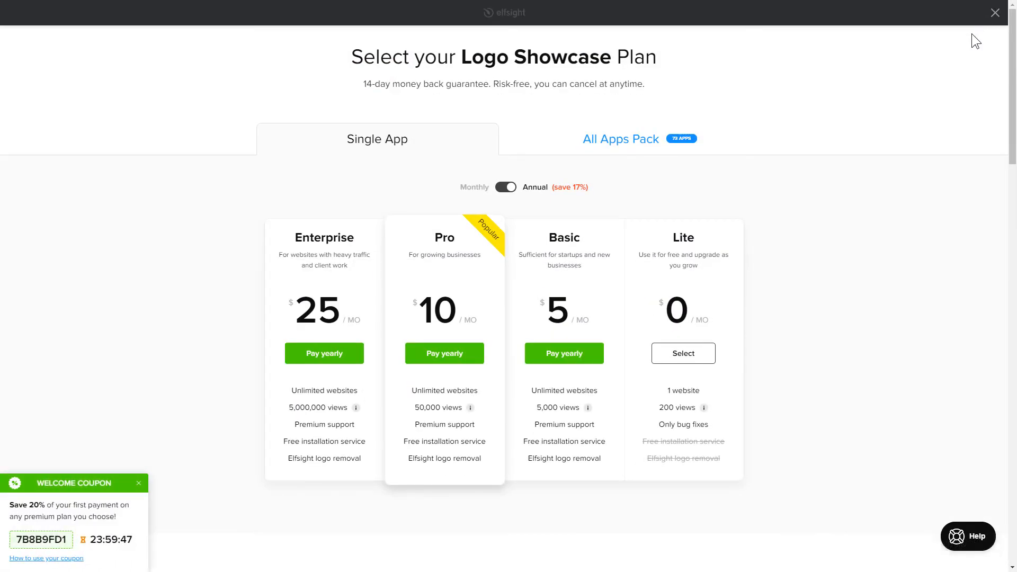
mouse_move(537, 284)
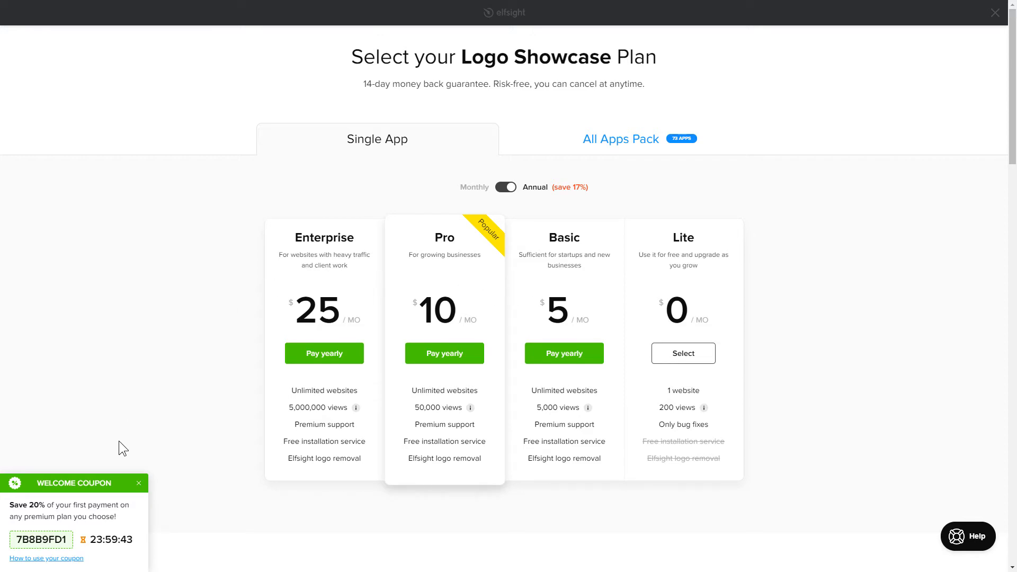
mouse_move(120, 491)
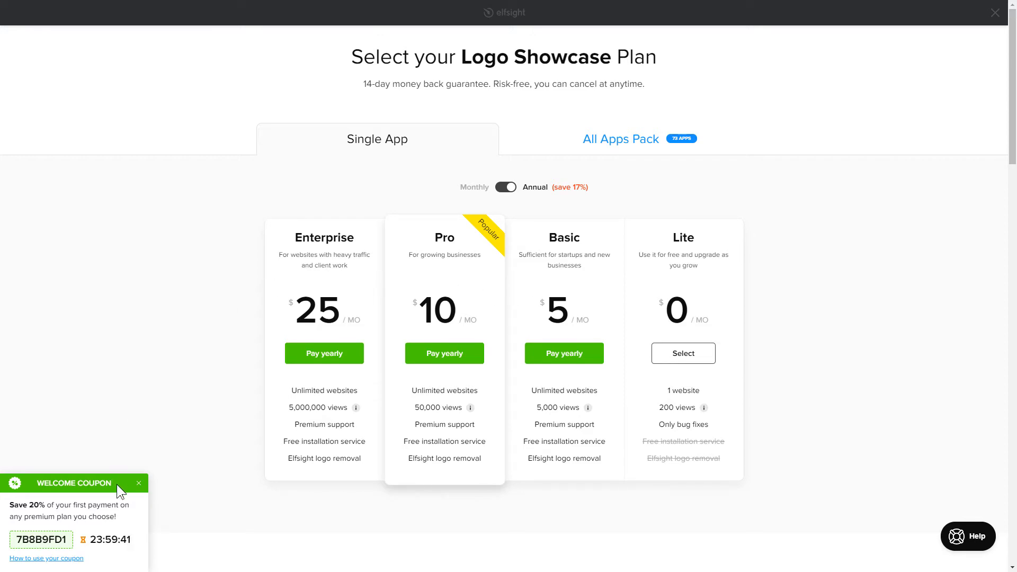
mouse_move(683, 361)
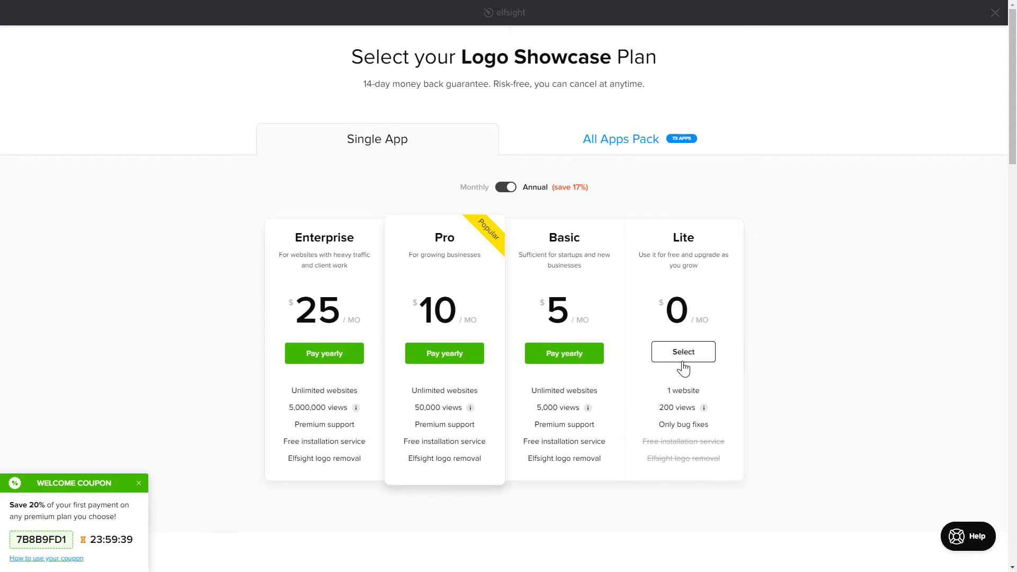
click(683, 352)
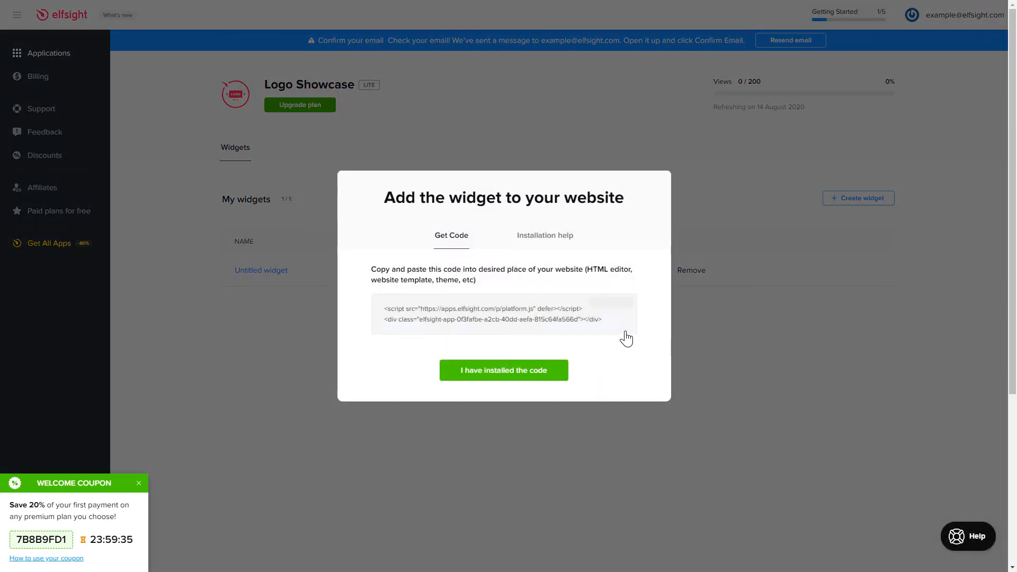
click(503, 313)
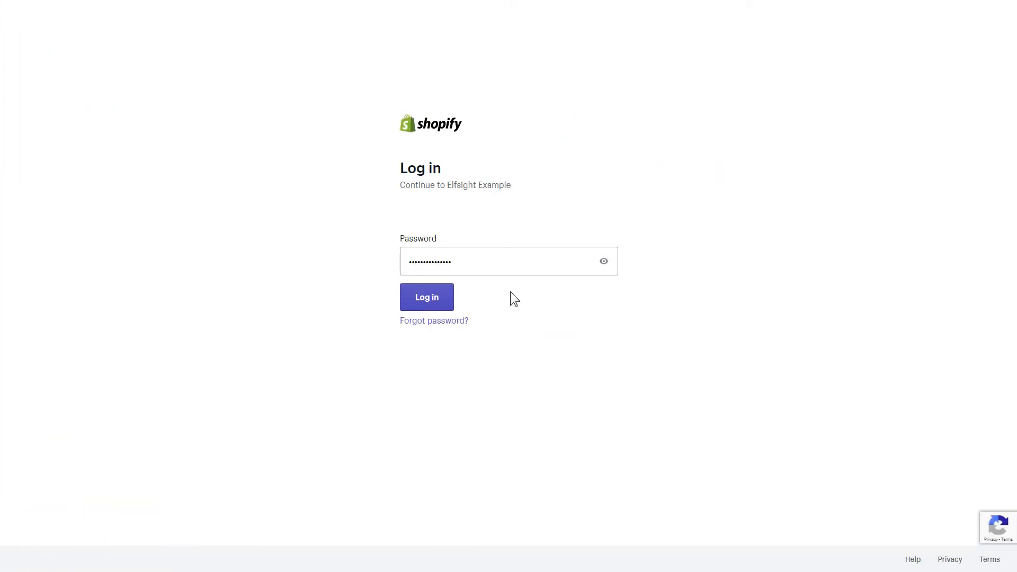
Log into the Shopify admin and open the Debut theme in the theme editor.
click(426, 296)
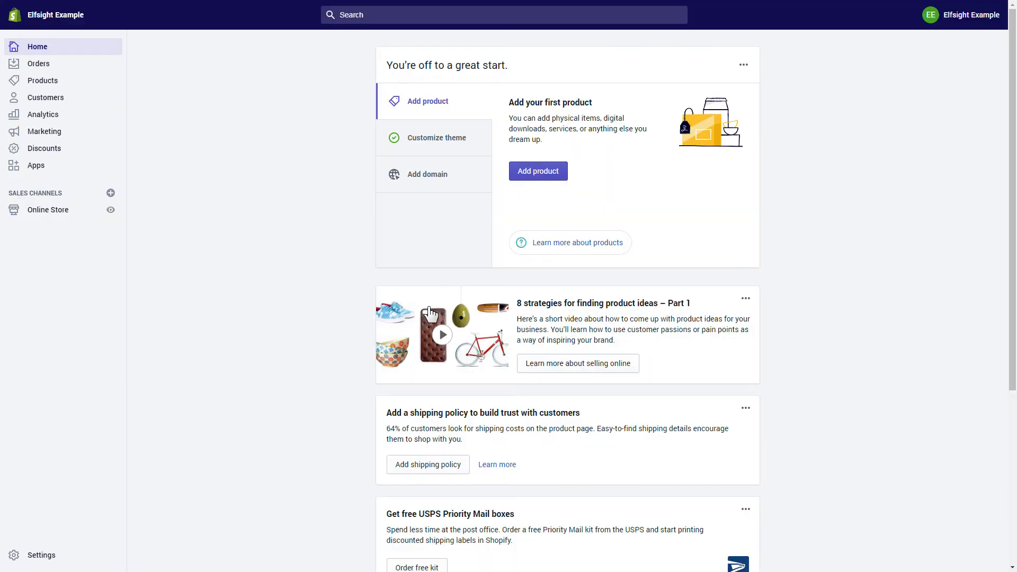
mouse_move(419, 309)
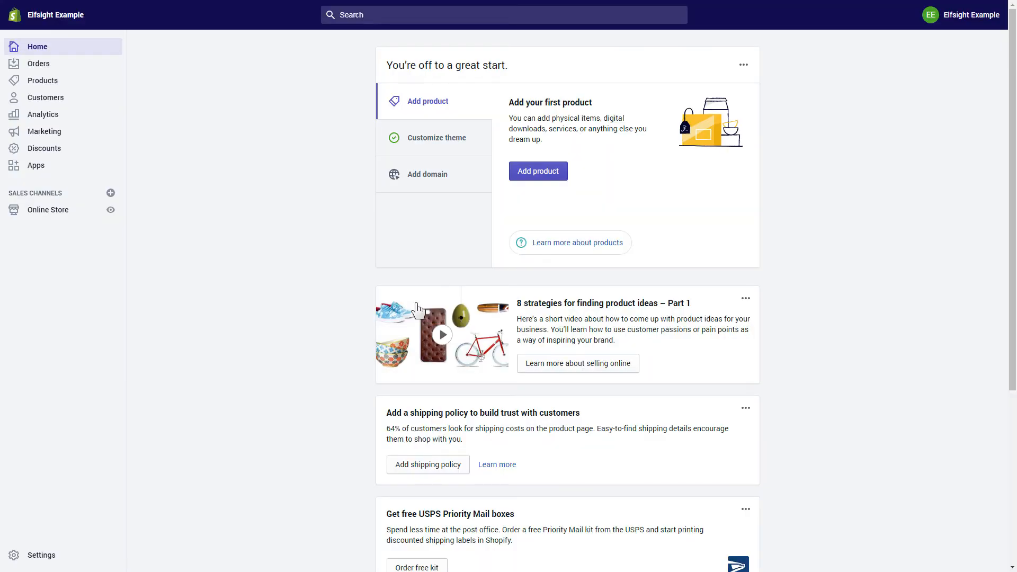
click(47, 209)
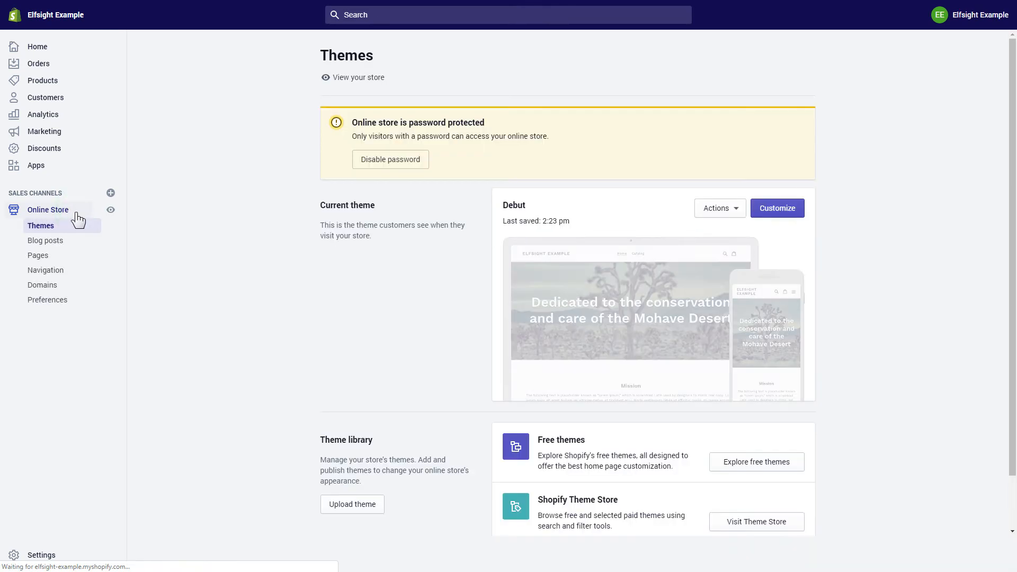
click(777, 208)
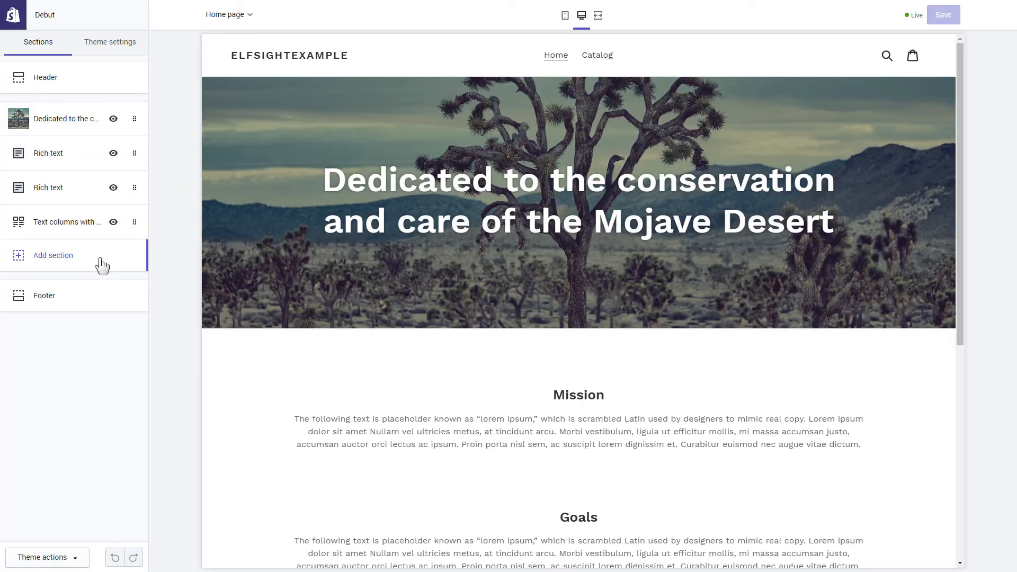
Add a Custom content section to the home page.
click(53, 255)
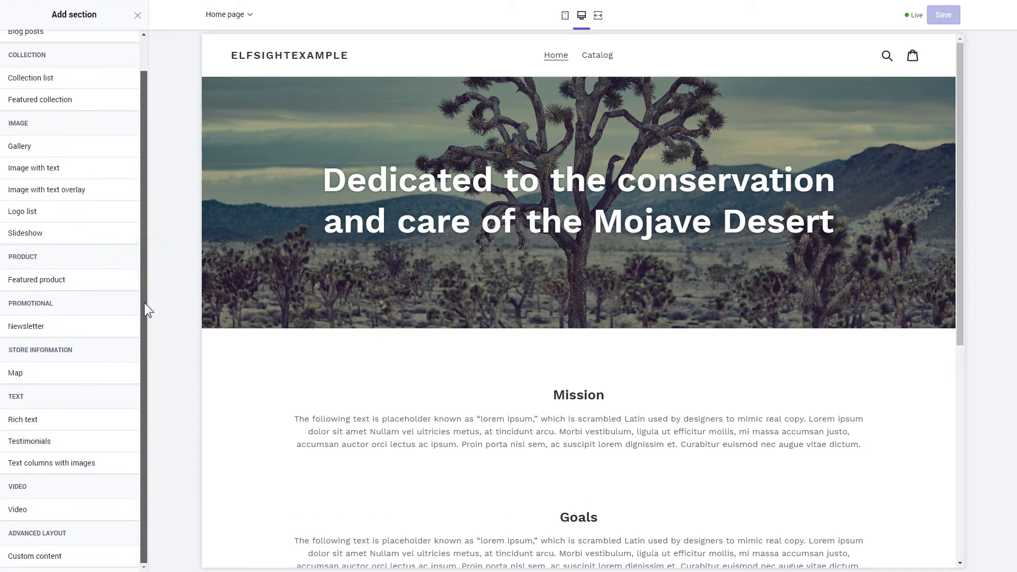
click(121, 556)
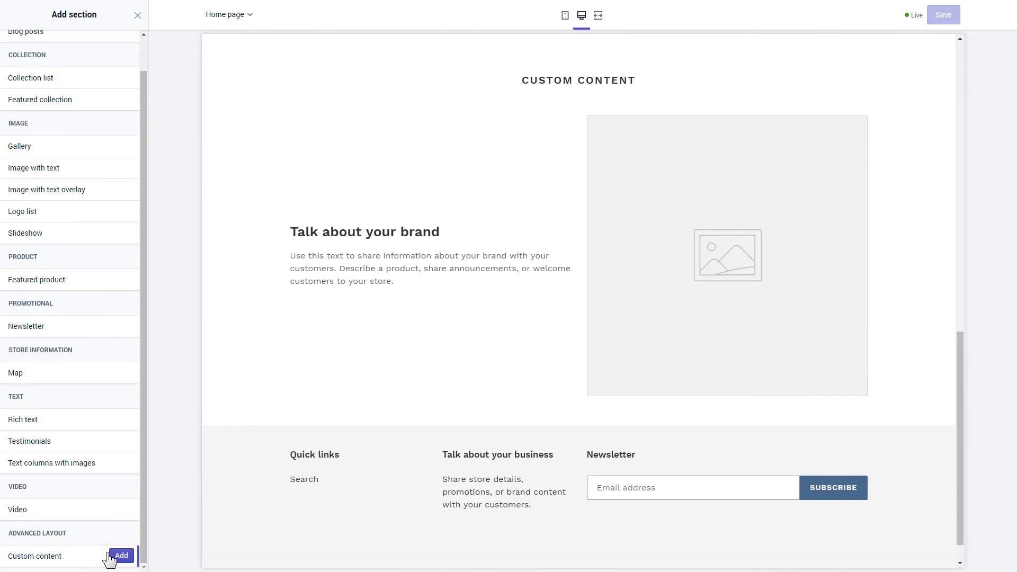
click(120, 556)
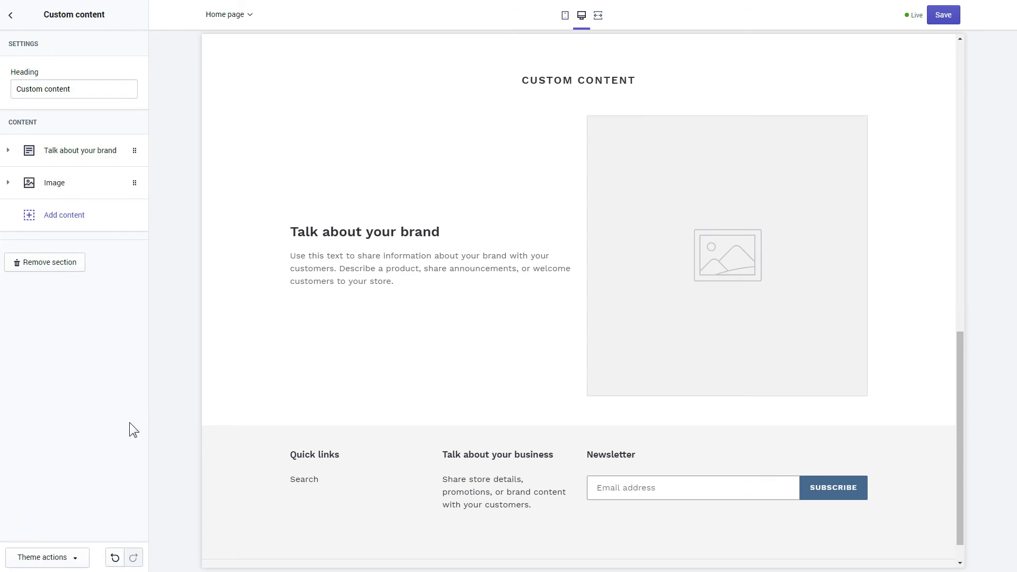
Clear the section heading and remove its text and image blocks.
click(73, 89)
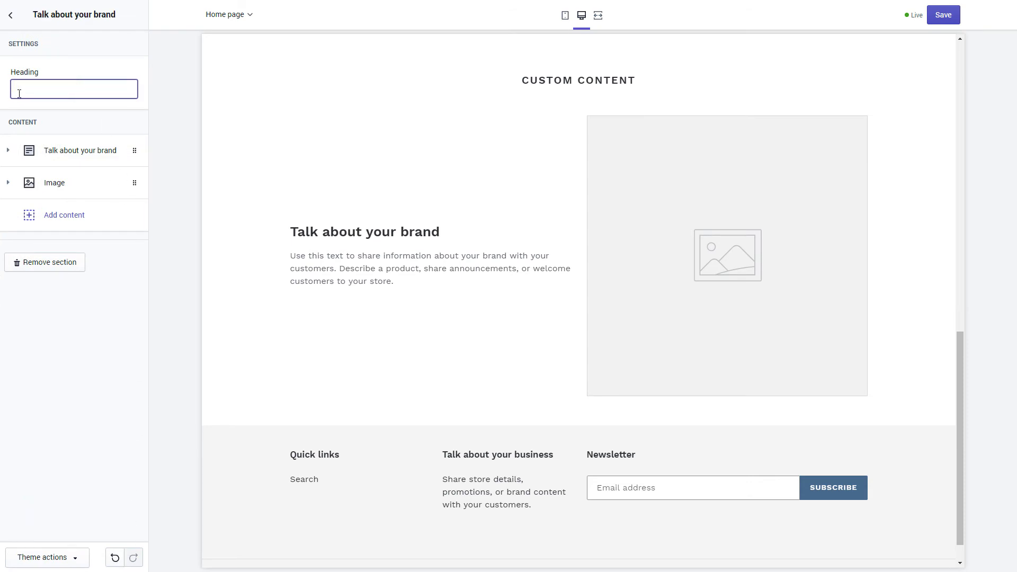
click(81, 150)
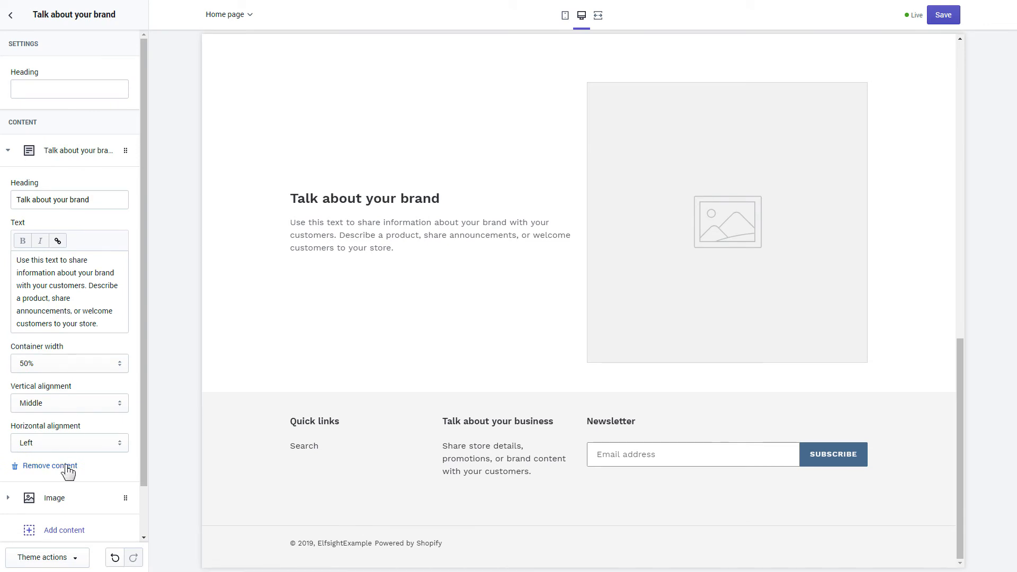
click(50, 466)
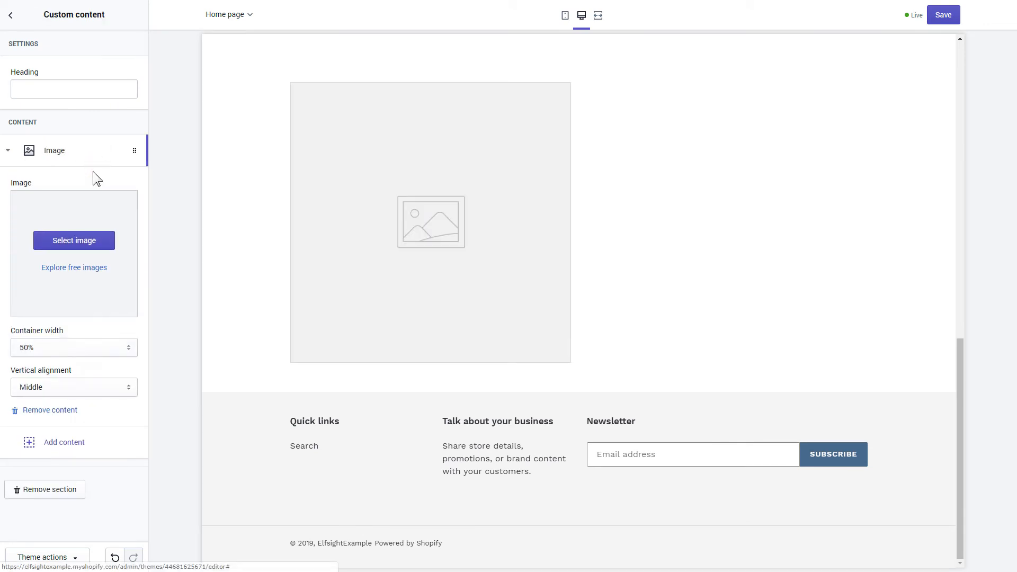
click(50, 410)
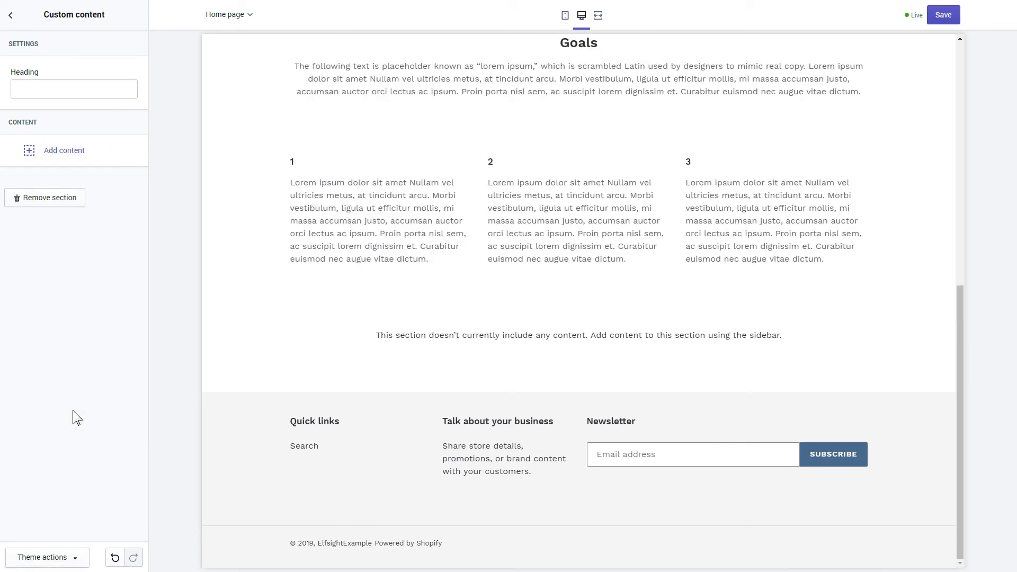
Add a Custom HTML block with the Elfsight code at 100% width and save.
click(64, 150)
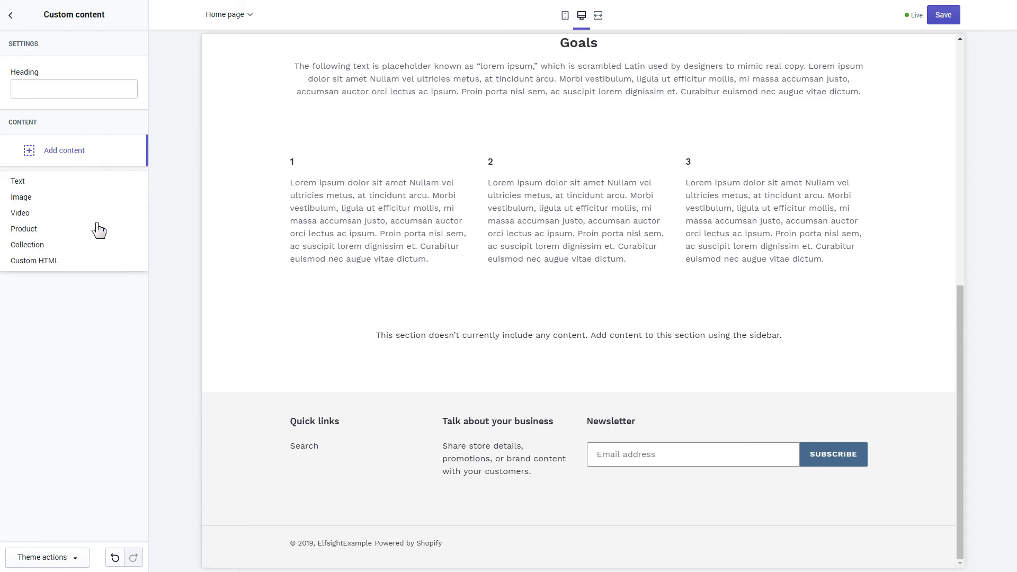
click(34, 260)
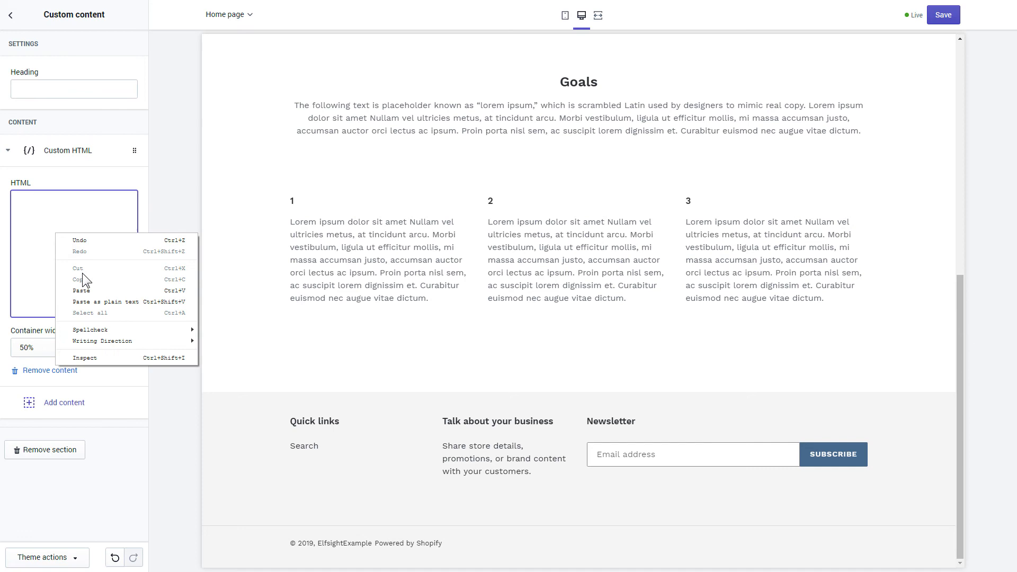
click(73, 347)
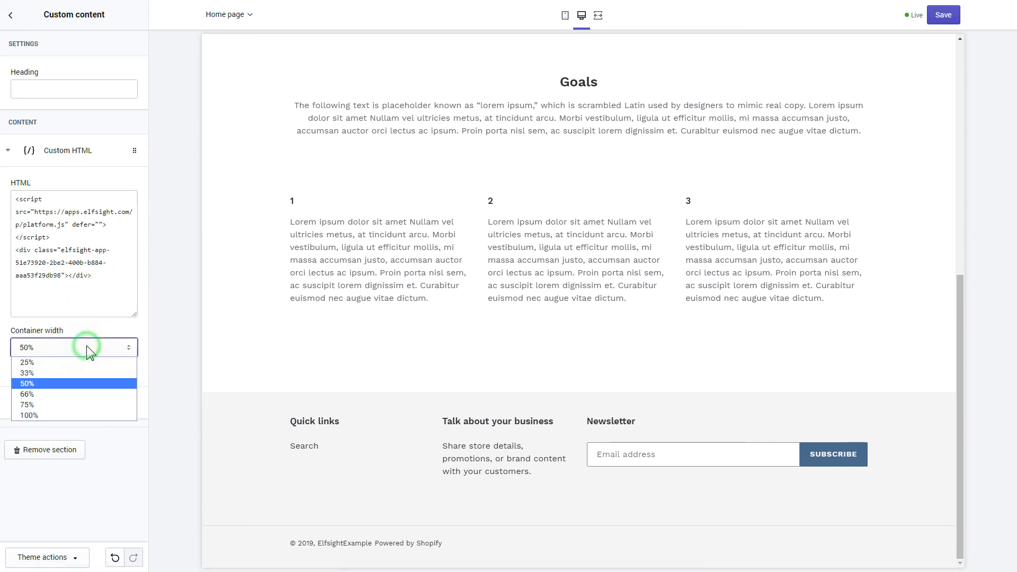
click(29, 416)
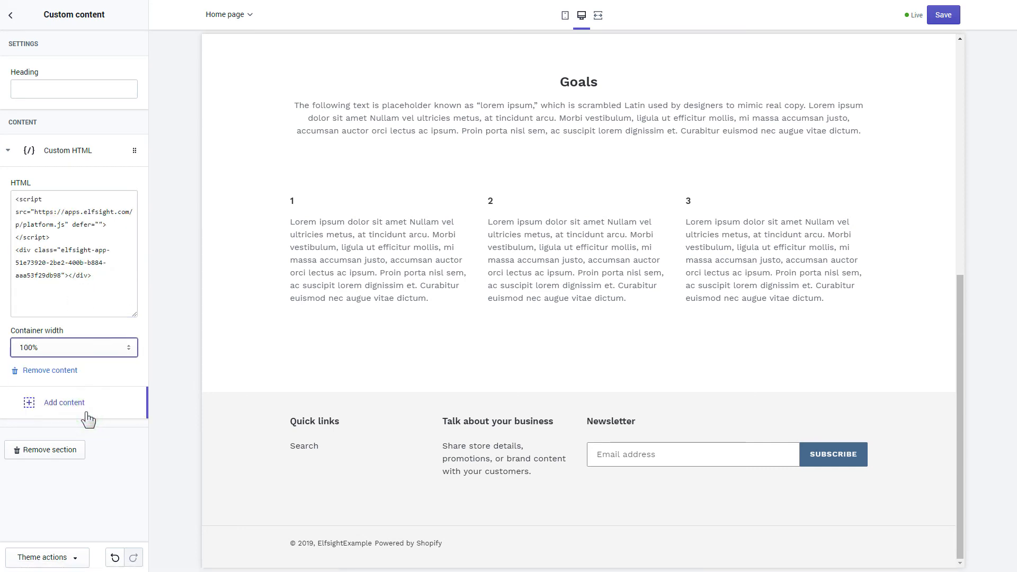
click(943, 14)
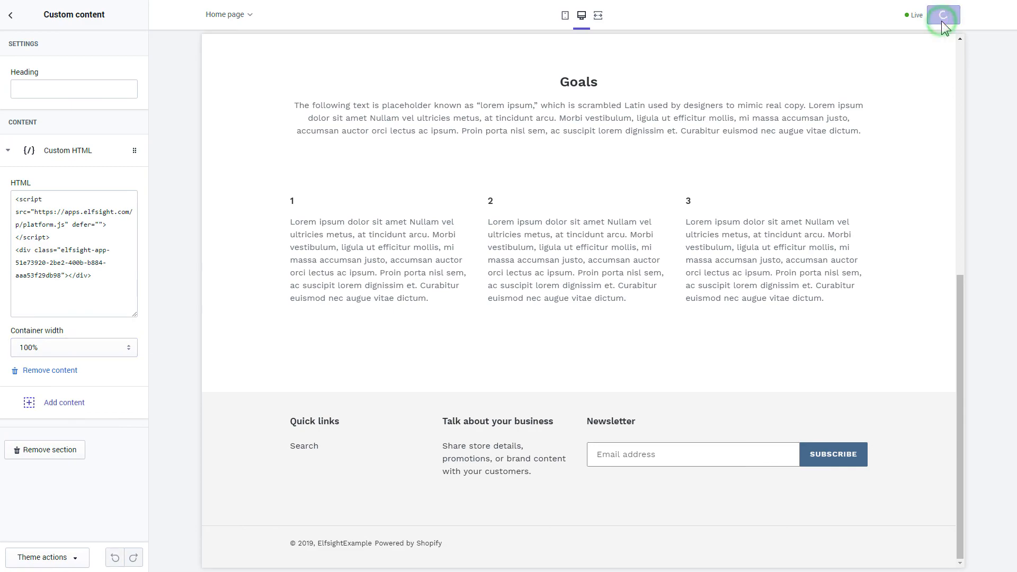
click(943, 14)
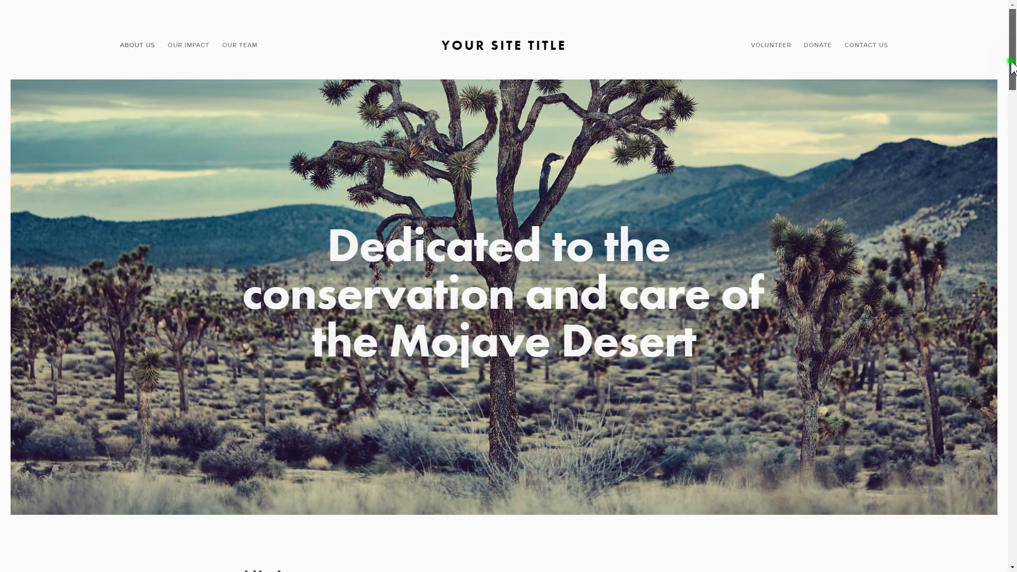
Scroll the live store down to the Our Clients logo grid above Goals.
scroll(down, 3)
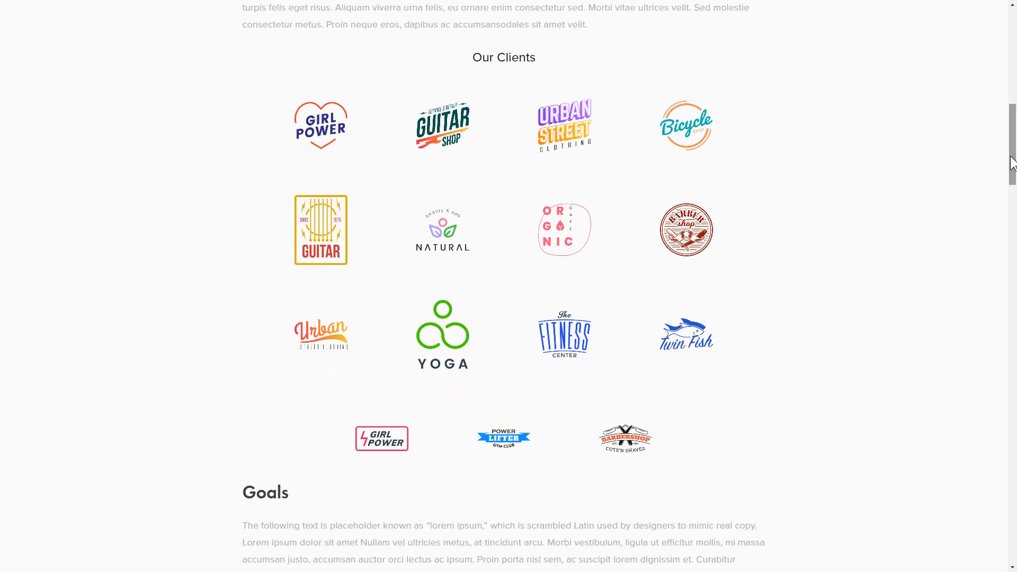
mouse_move(534, 417)
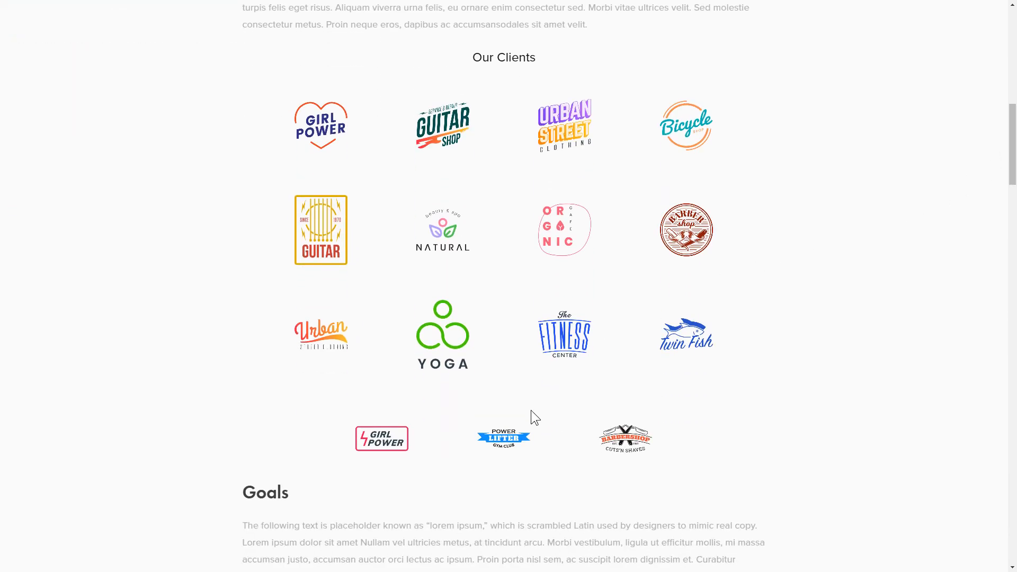